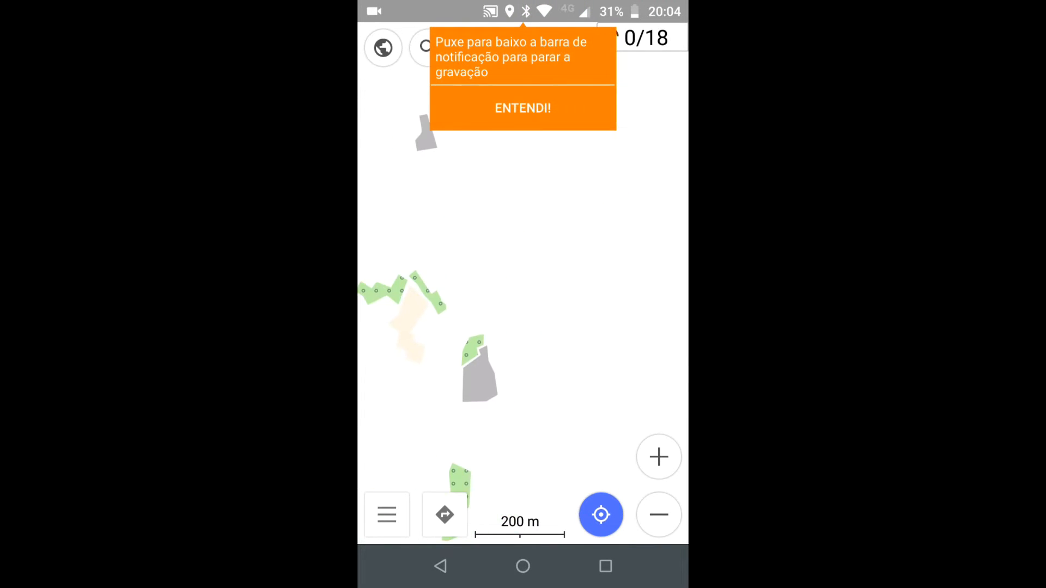
# - Open OsmAnd+'s main menu
pyautogui.click(522, 108)
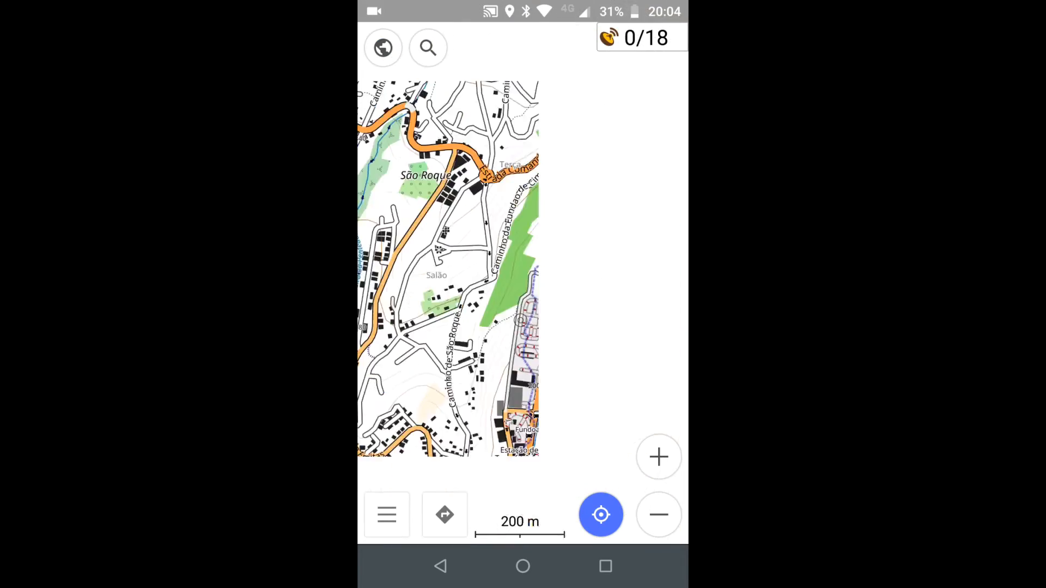
pyautogui.click(658, 515)
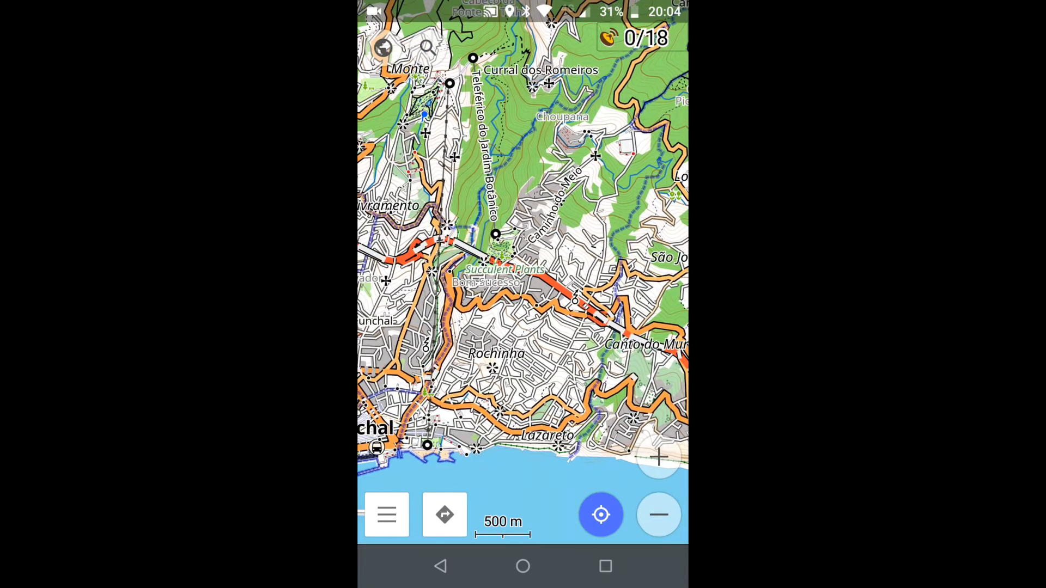
pyautogui.click(386, 515)
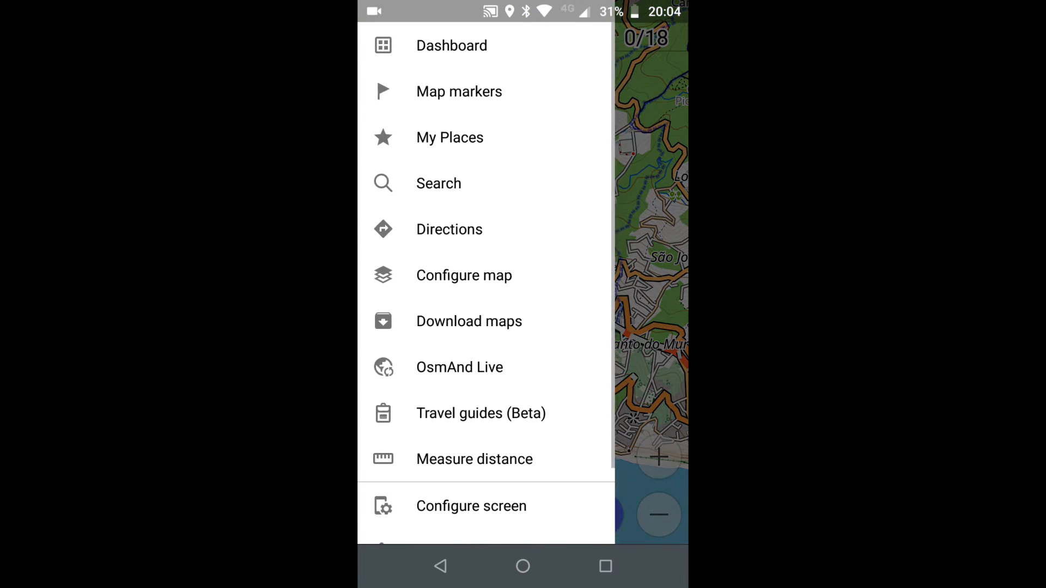
pyautogui.scroll(3)
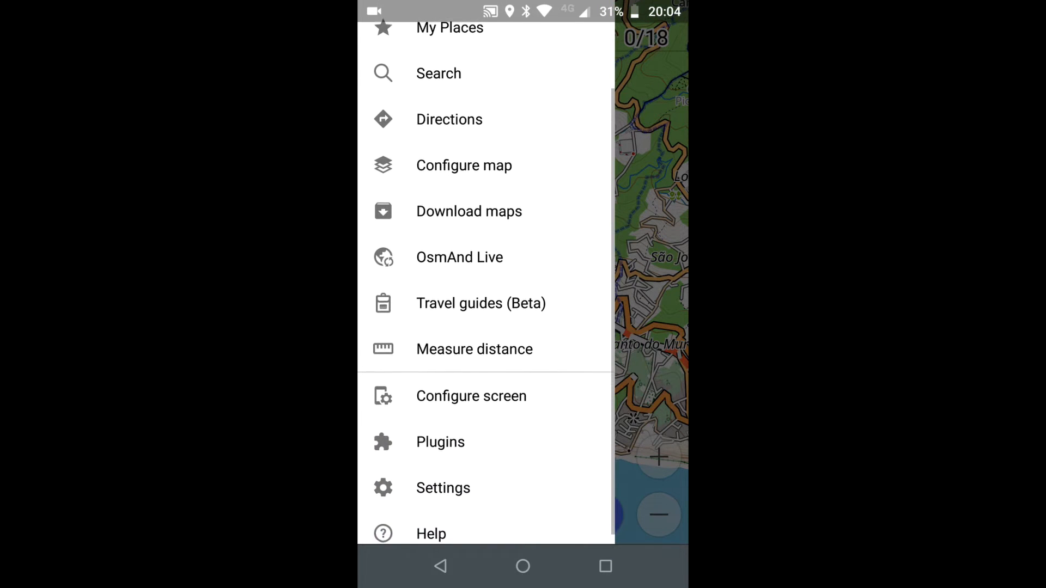
# - Switch on GPX file display in Configure map and add a track from phone storage
pyautogui.click(464, 165)
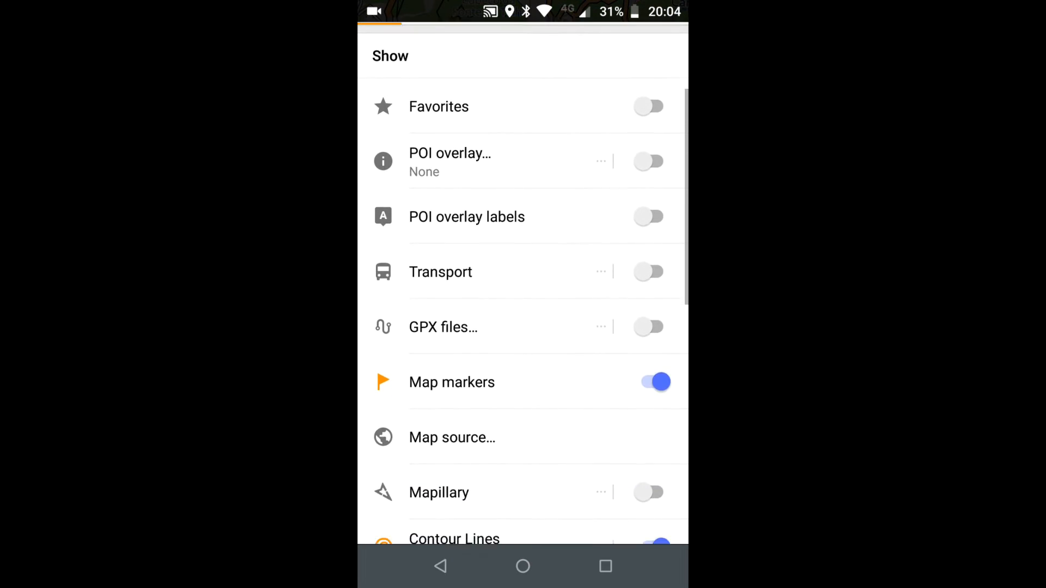
pyautogui.click(647, 327)
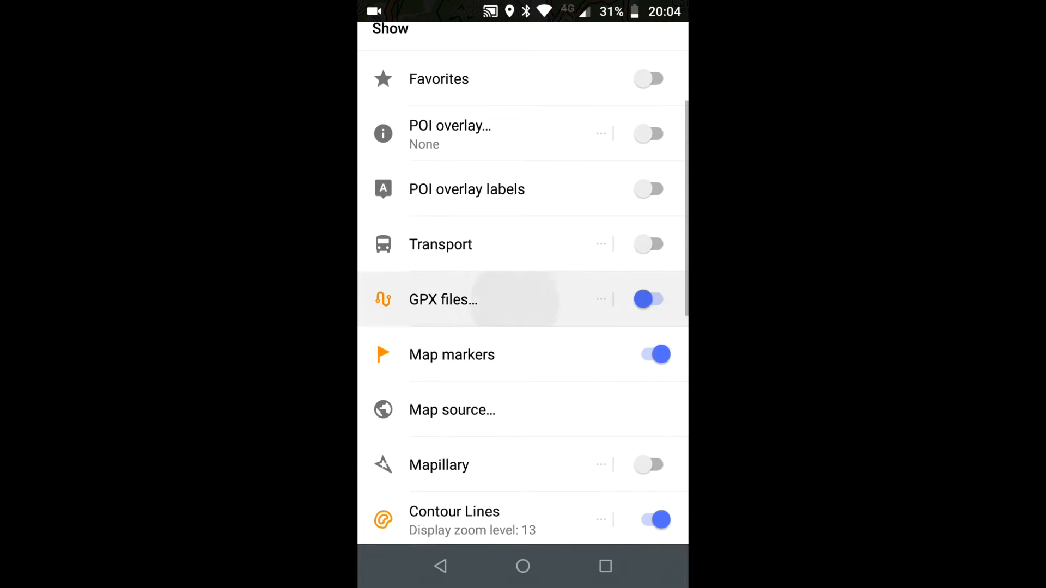
pyautogui.click(443, 299)
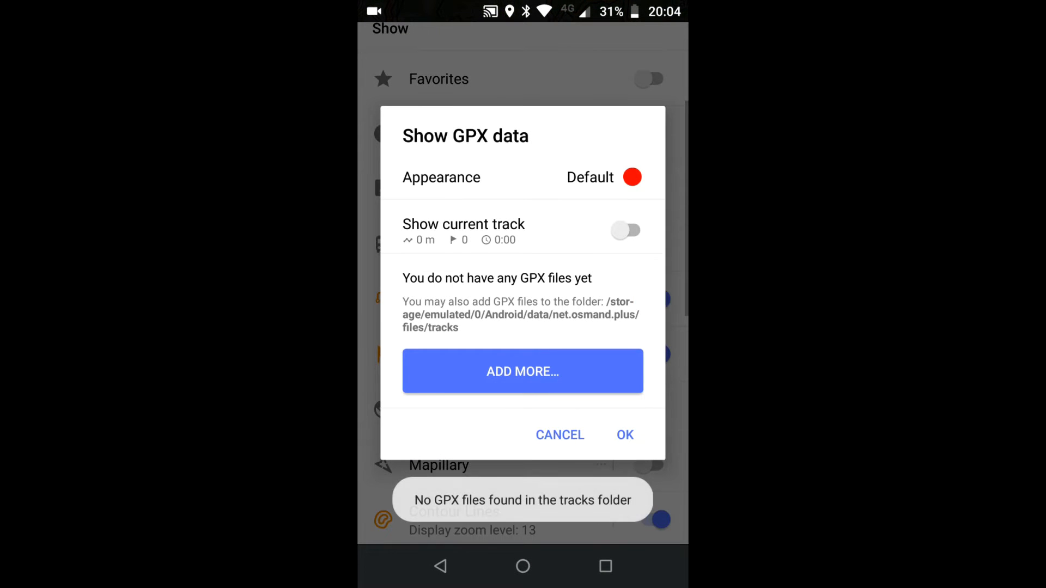
pyautogui.click(522, 372)
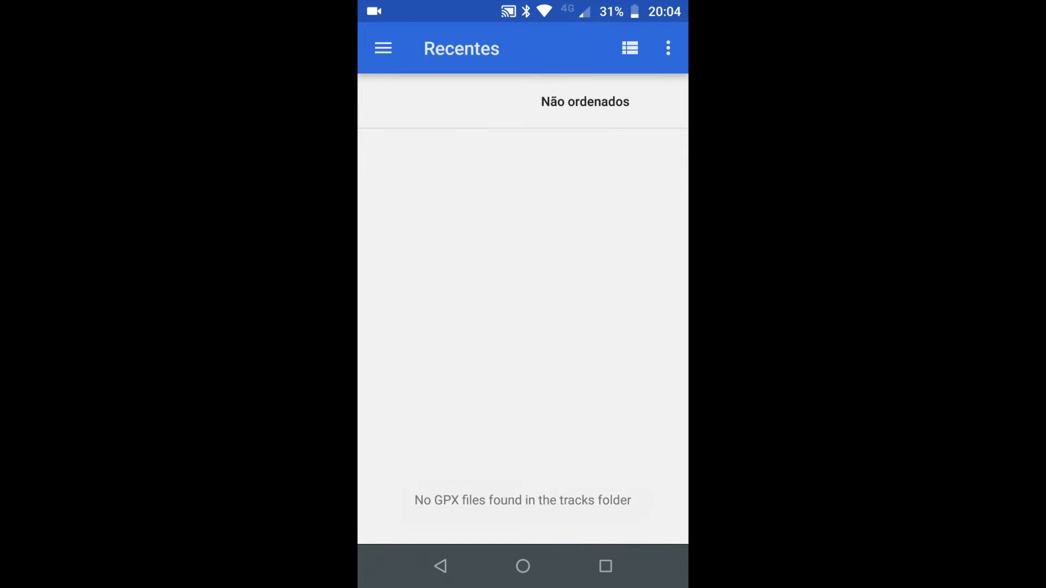
# - Pick the downloaded GPX file in the file picker to import it
pyautogui.click(629, 48)
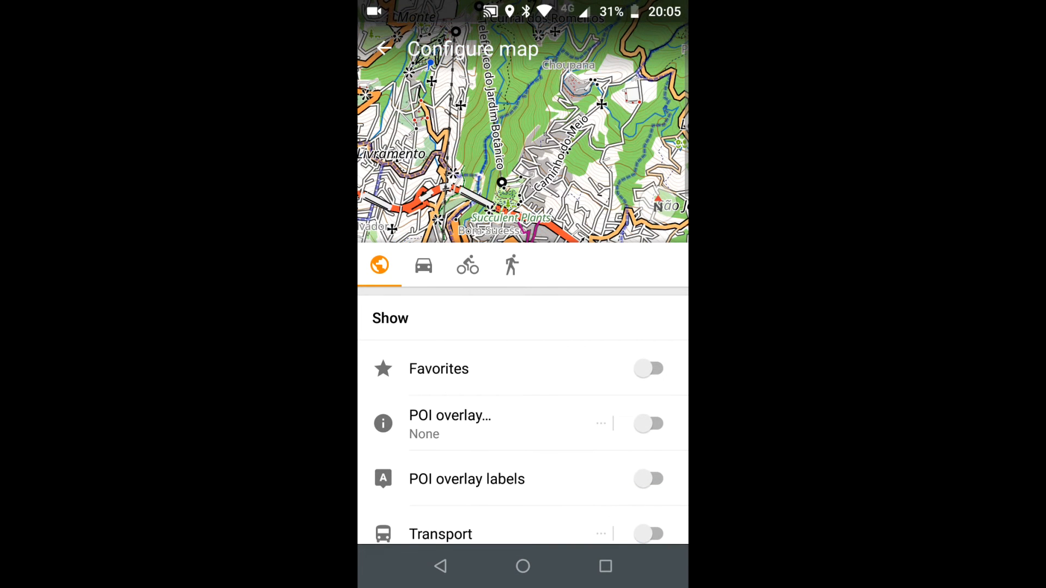
# - Leave Configure map for the map with the purple track, then start Directions
pyautogui.click(383, 48)
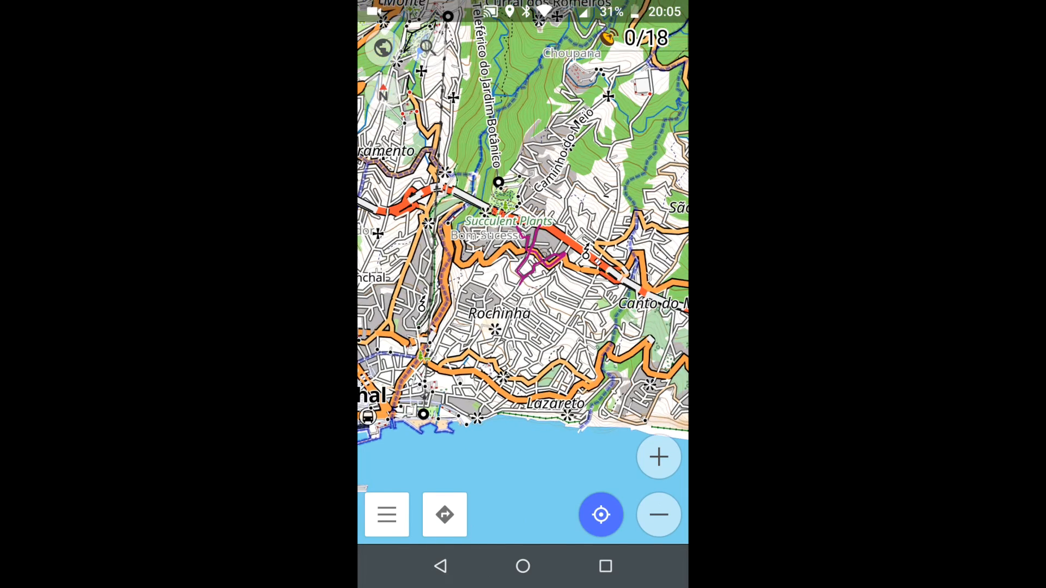
pyautogui.click(657, 457)
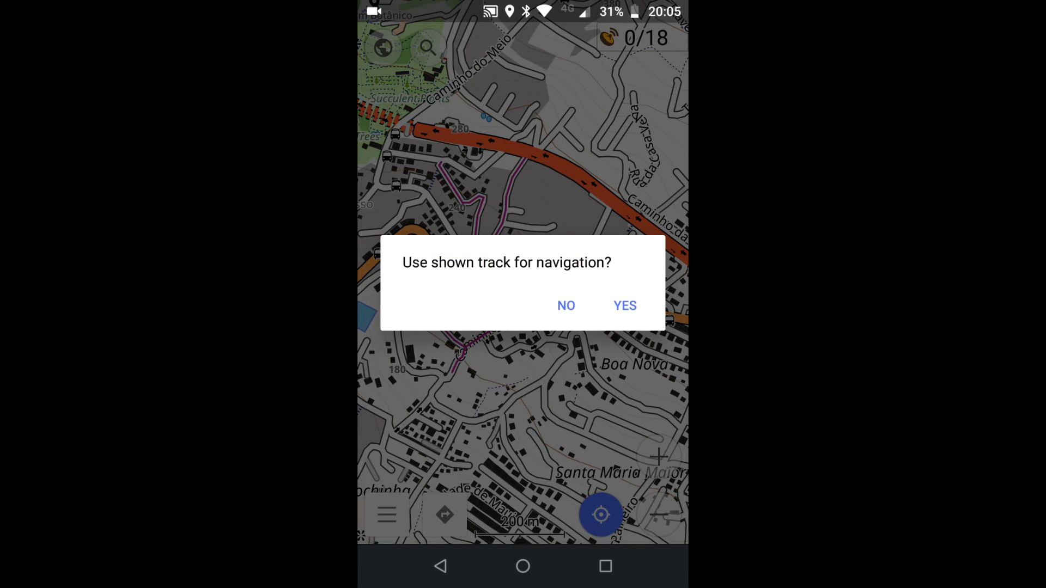
# - Accept the shown track for navigation and decline voice guidance
pyautogui.click(624, 306)
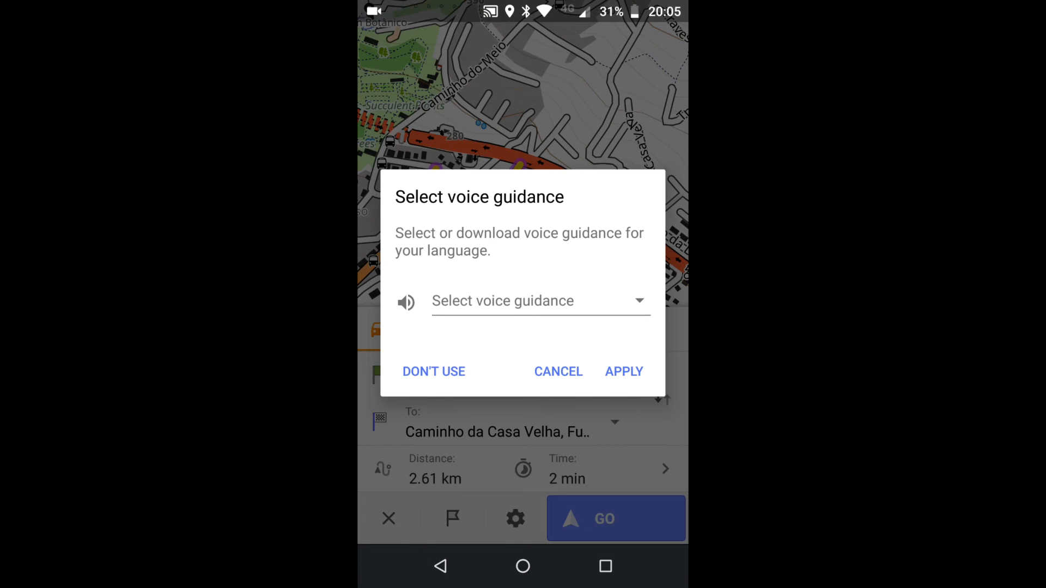
pyautogui.click(539, 301)
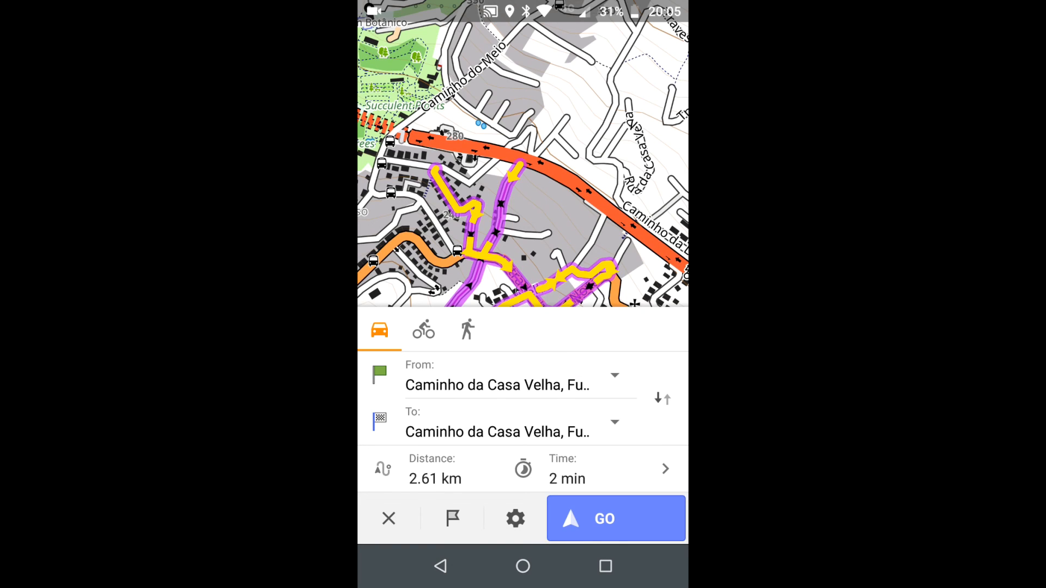
# - Close the route panel to view the 2.61 km route with its start and finish flags
pyautogui.click(616, 520)
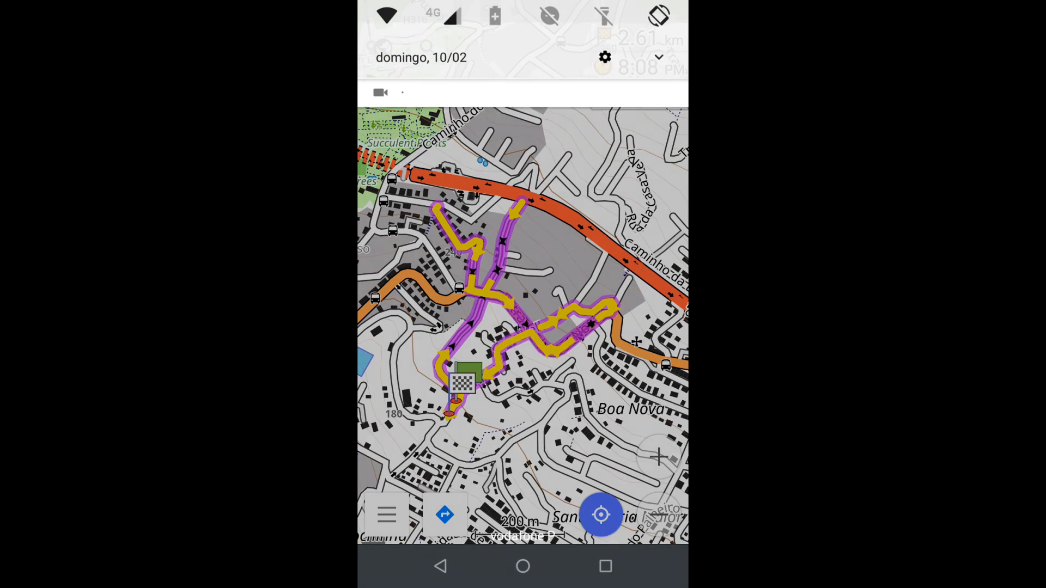
pyautogui.scroll(-3)
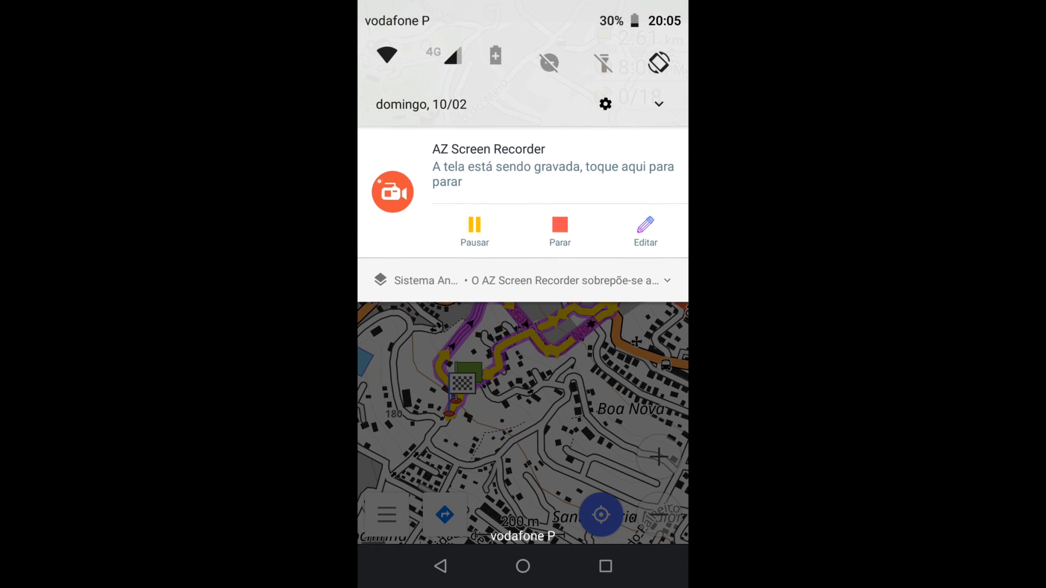